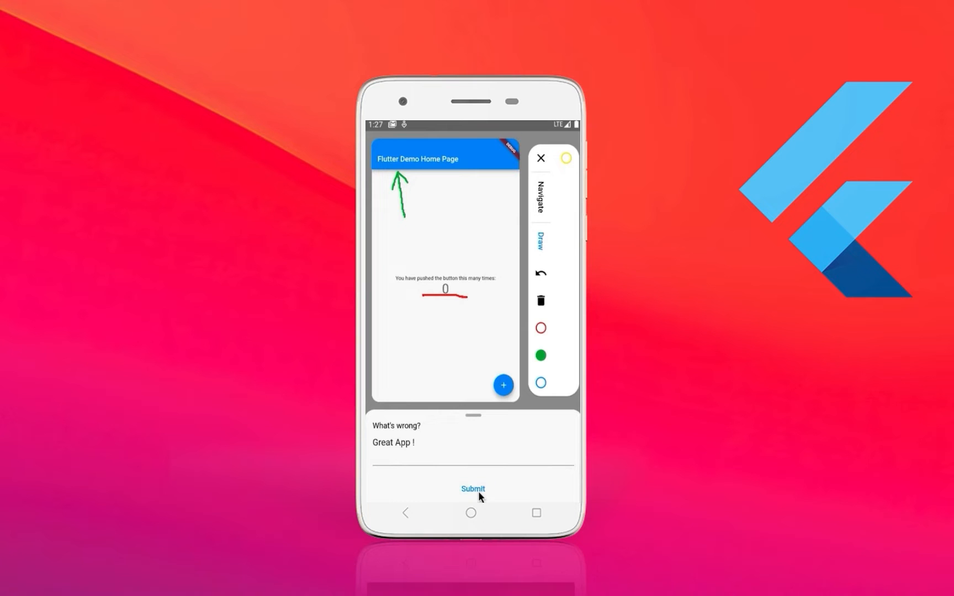
Submit the annotated feedback with the comment 'Great App !' in the emulator.
{"action": "left_click", "coordinate": [473, 489]}
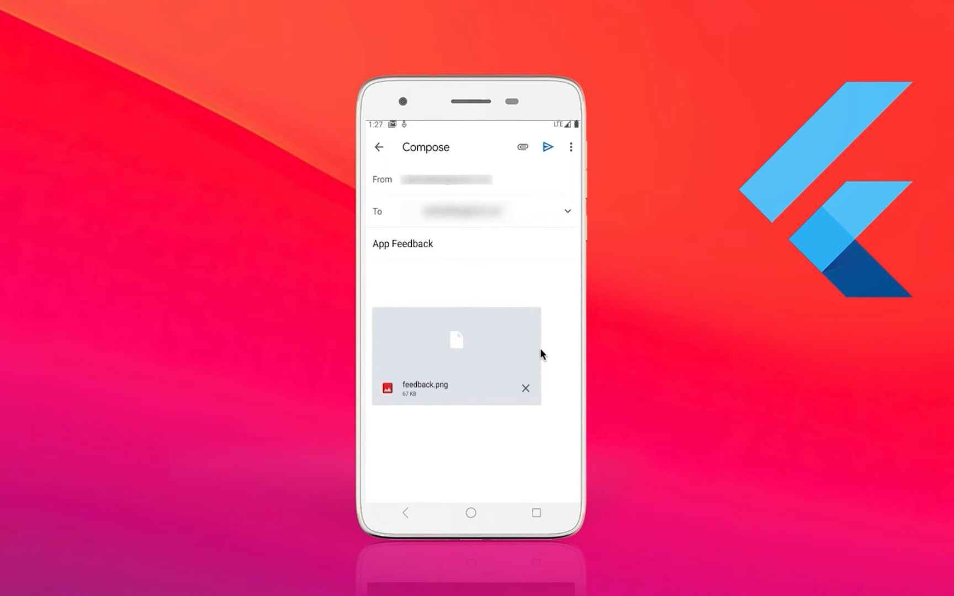
{"action": "type", "text": "Great App !"}
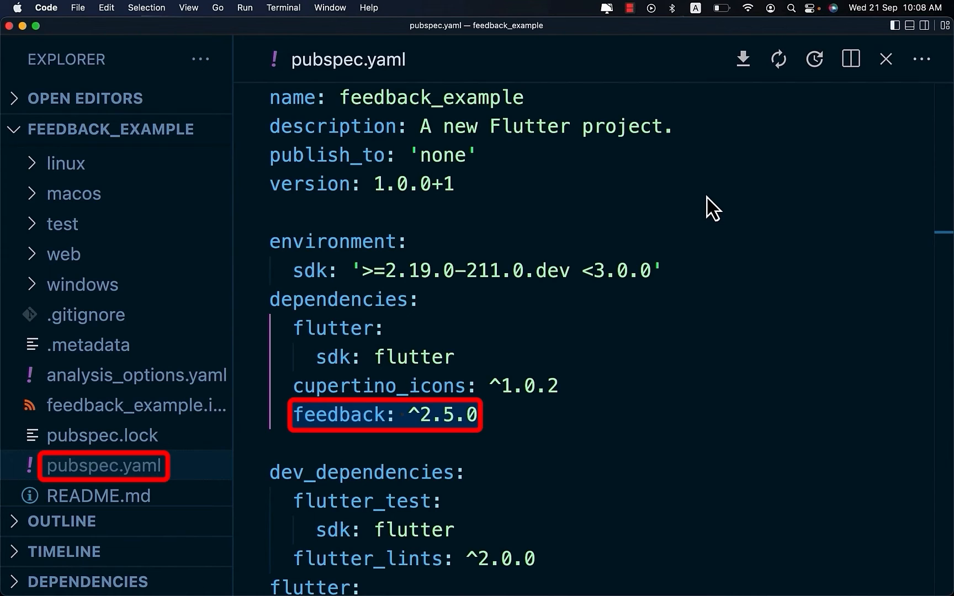
{"action": "mouse_move", "coordinate": [741, 58]}
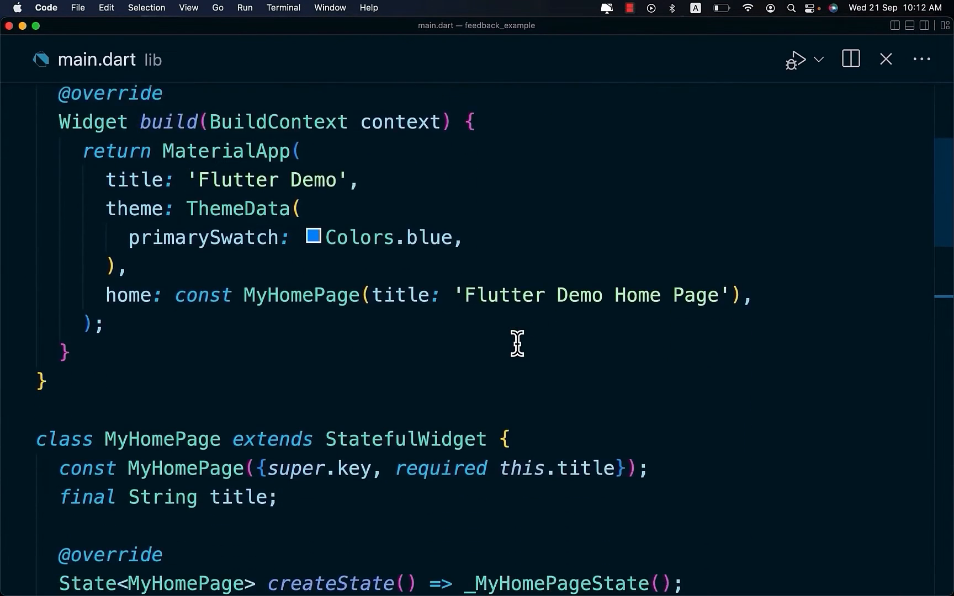
Add feedback ^2.5.0, wrap MaterialApp in BetterFeedback with FeedbackThemeData, and stub feedback().
{"action": "scroll", "scroll_direction": "down", "scroll_amount": 3}
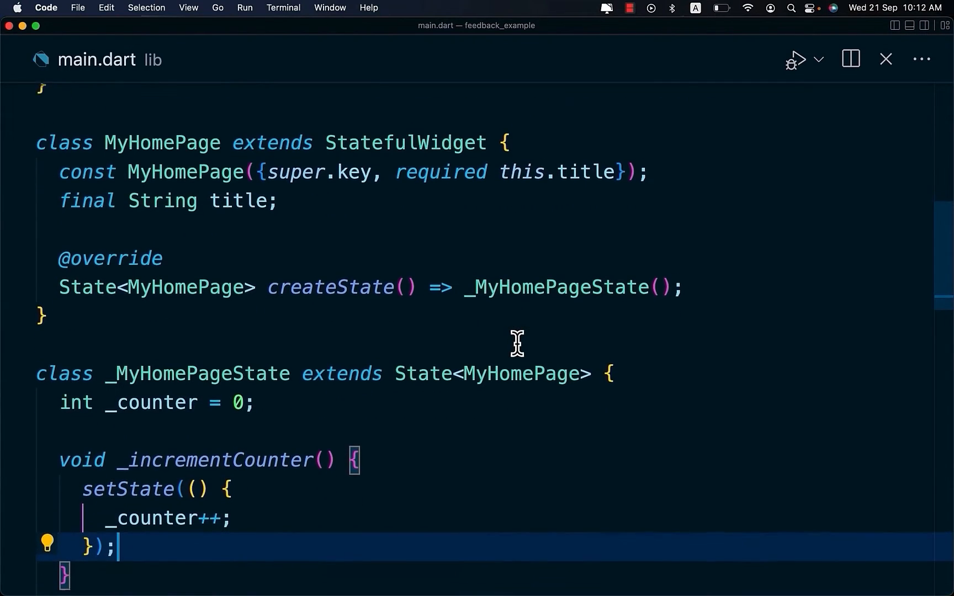
{"action": "scroll", "scroll_direction": "up", "scroll_amount": 3}
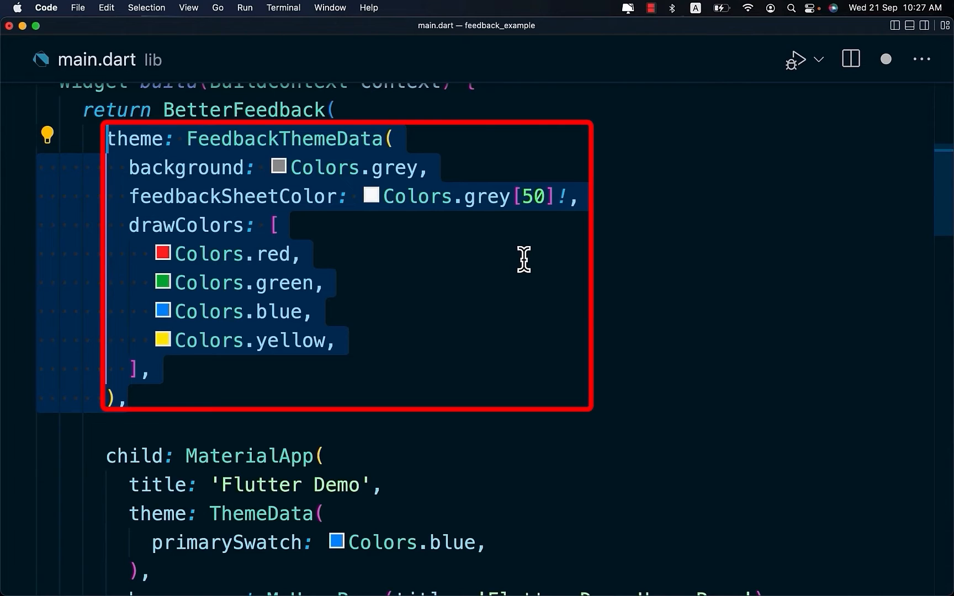
{"action": "scroll", "scroll_direction": "down", "scroll_amount": 3}
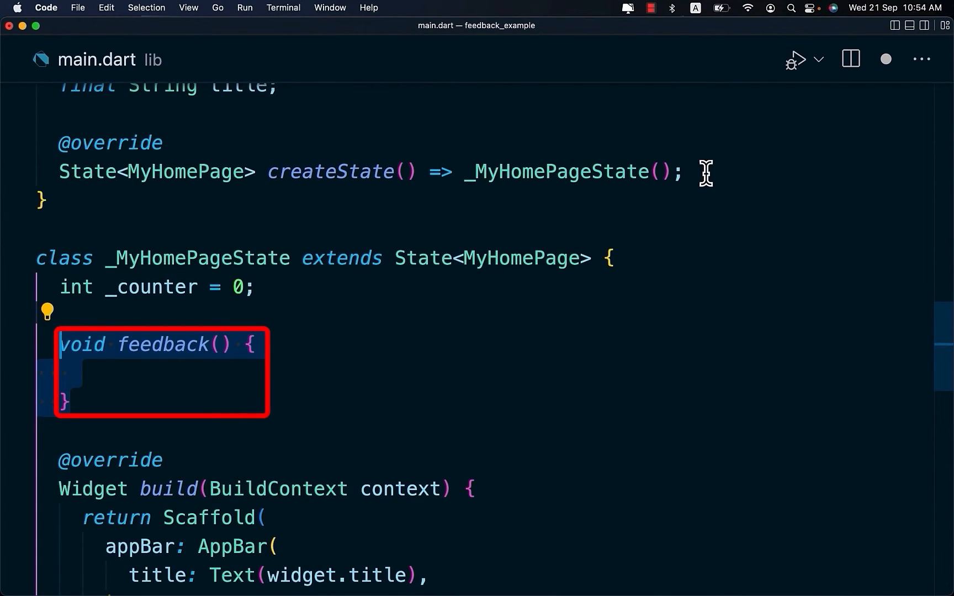
Call BetterFeedback.of(context).show in feedback() and test submitting 'Great App !' in the demo.
{"action": "type", "text": "BetterFeedback.of(context).show((feedback) => null);"}
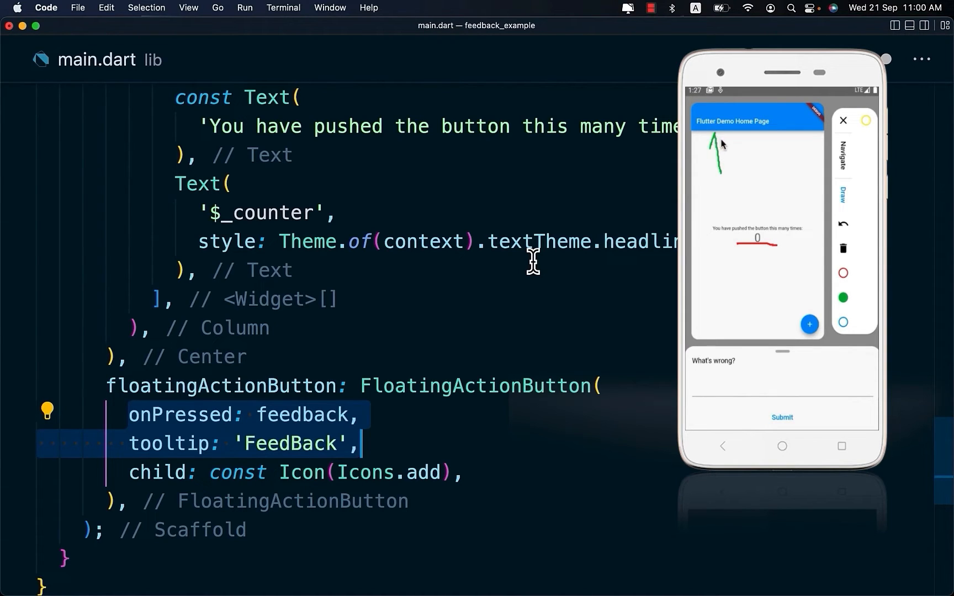
{"action": "type", "text": "Great App !"}
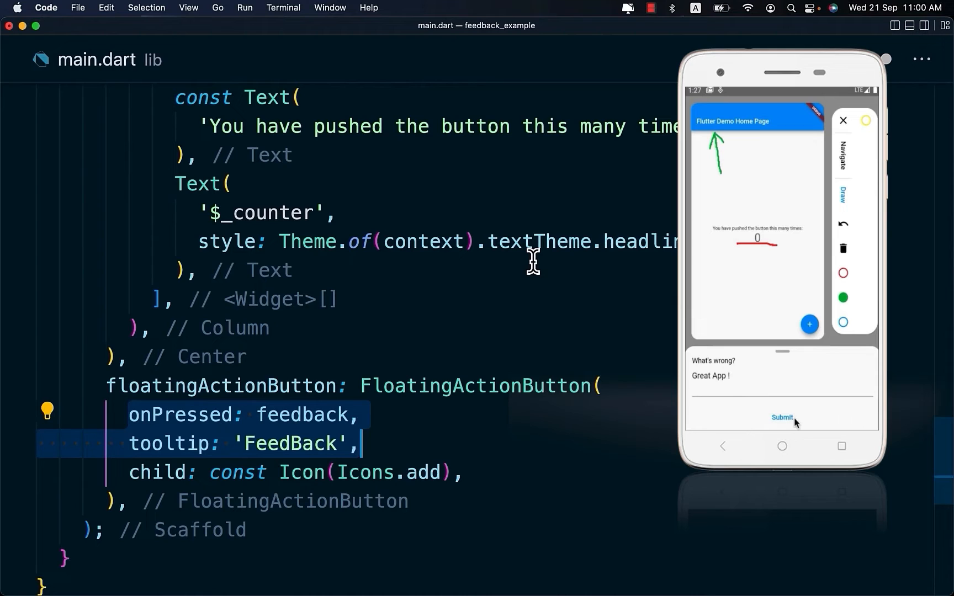
{"action": "left_click", "coordinate": [782, 417]}
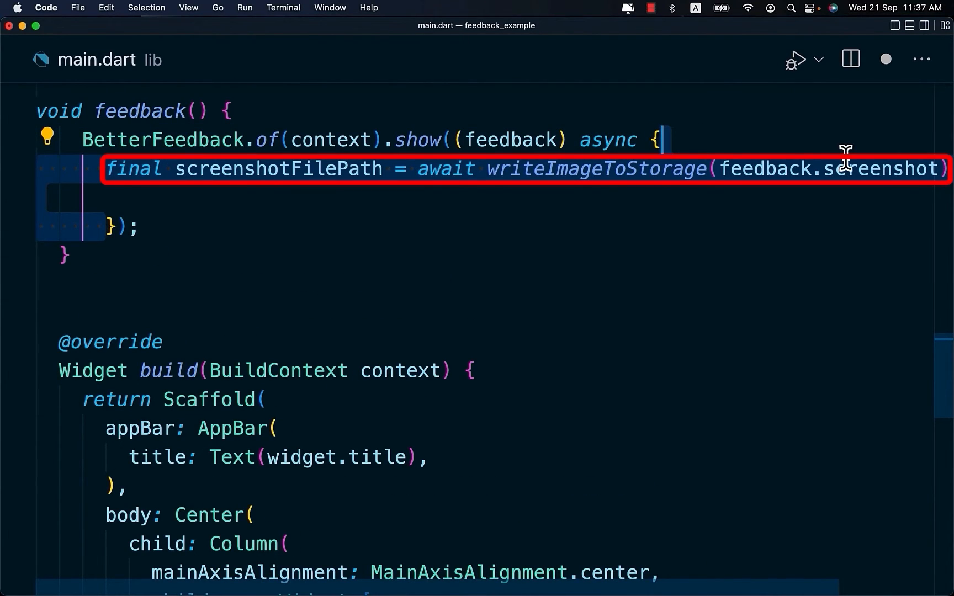
Save the screenshot as feedback.png and send an 'App Feedback' Email via FlutterEmailSender.
{"action": "scroll", "scroll_direction": "down", "scroll_amount": 3}
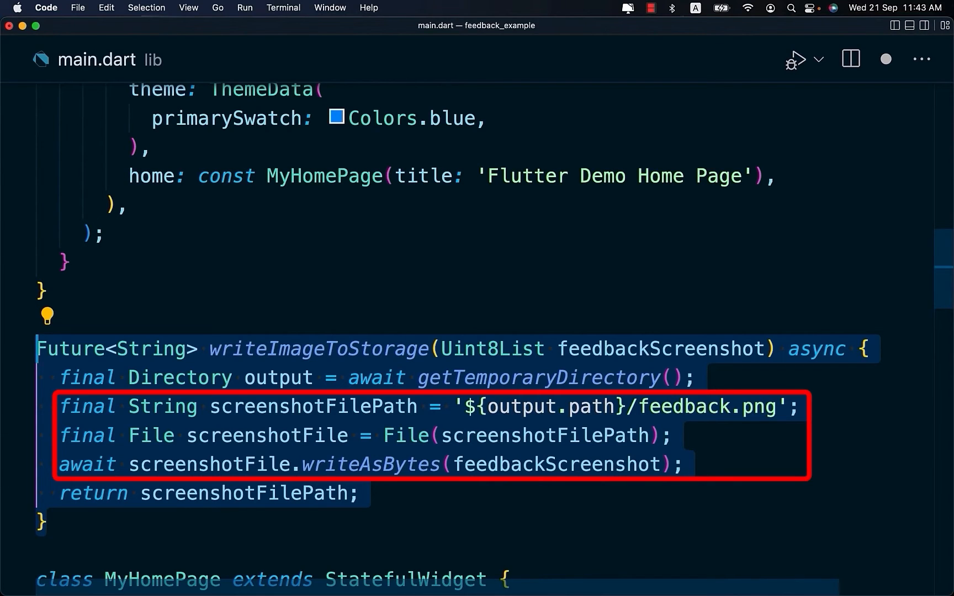
{"action": "scroll", "scroll_direction": "down", "scroll_amount": 3}
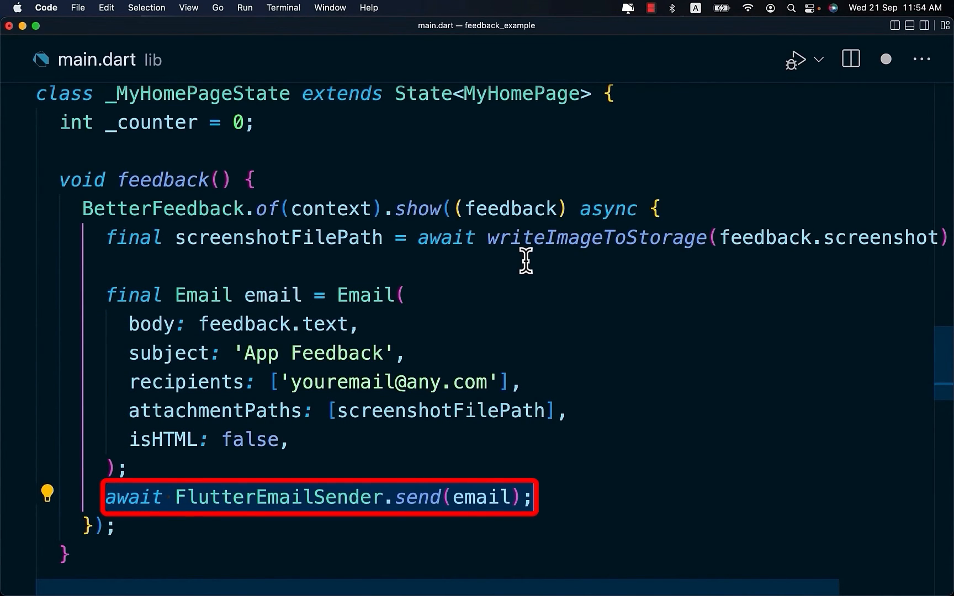
Submit 'Great App !' in the running app to open the email draft with feedback.png.
{"action": "scroll", "scroll_direction": "up", "scroll_amount": 3}
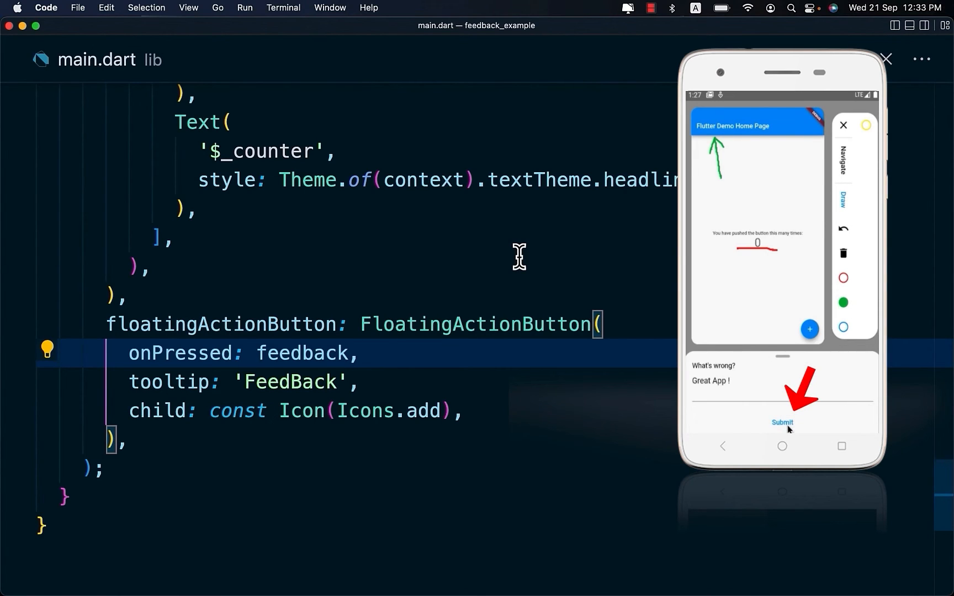
{"action": "left_click", "coordinate": [781, 422]}
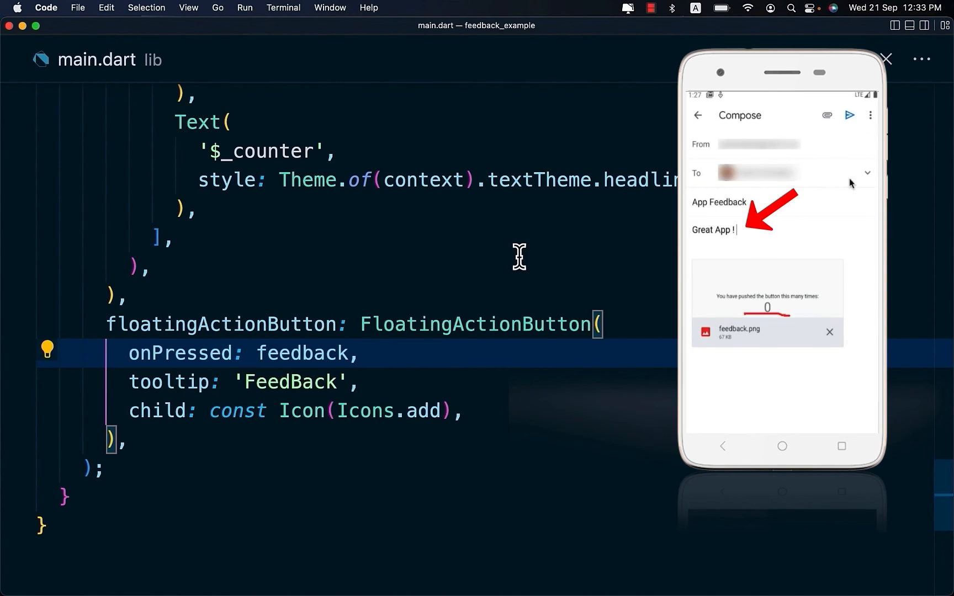